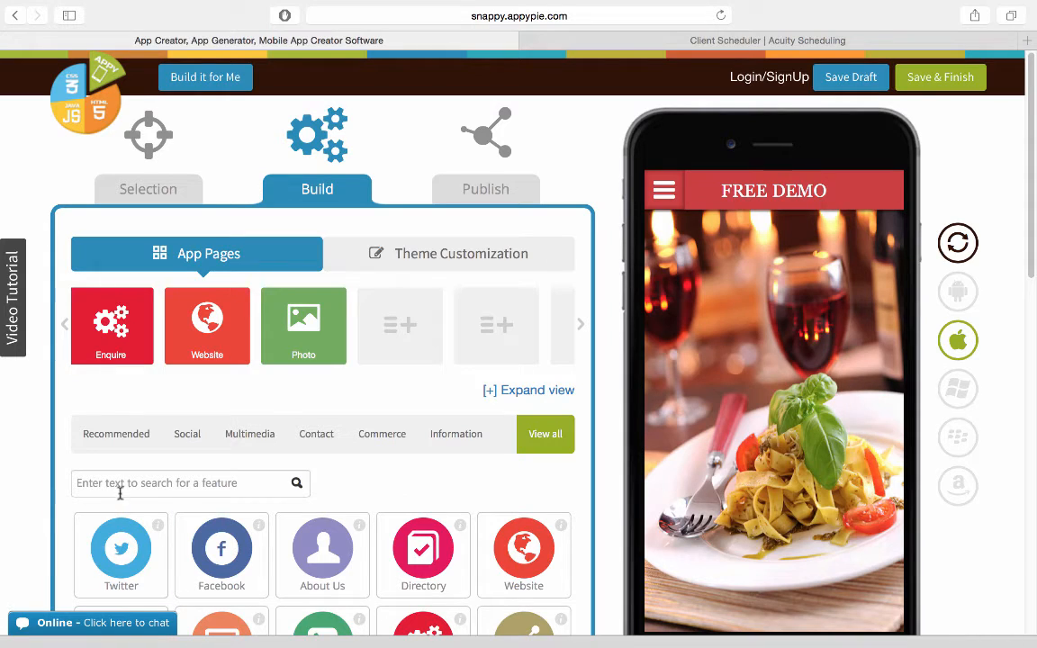
Search features for 'sc' and add the Scheduling page to the app.
type("sc")
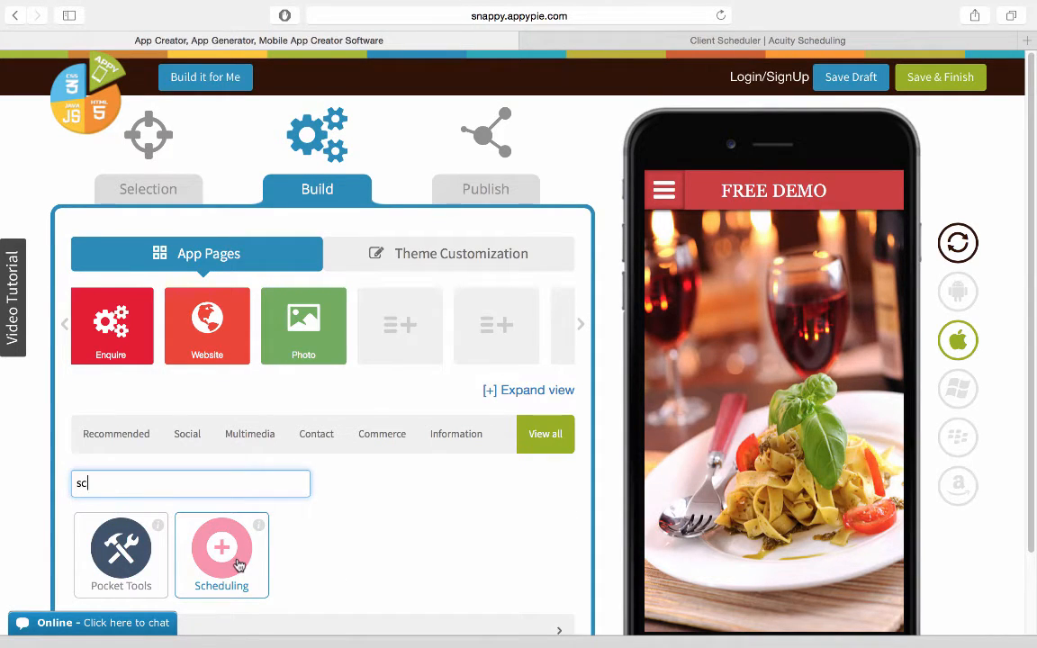
left_click(222, 550)
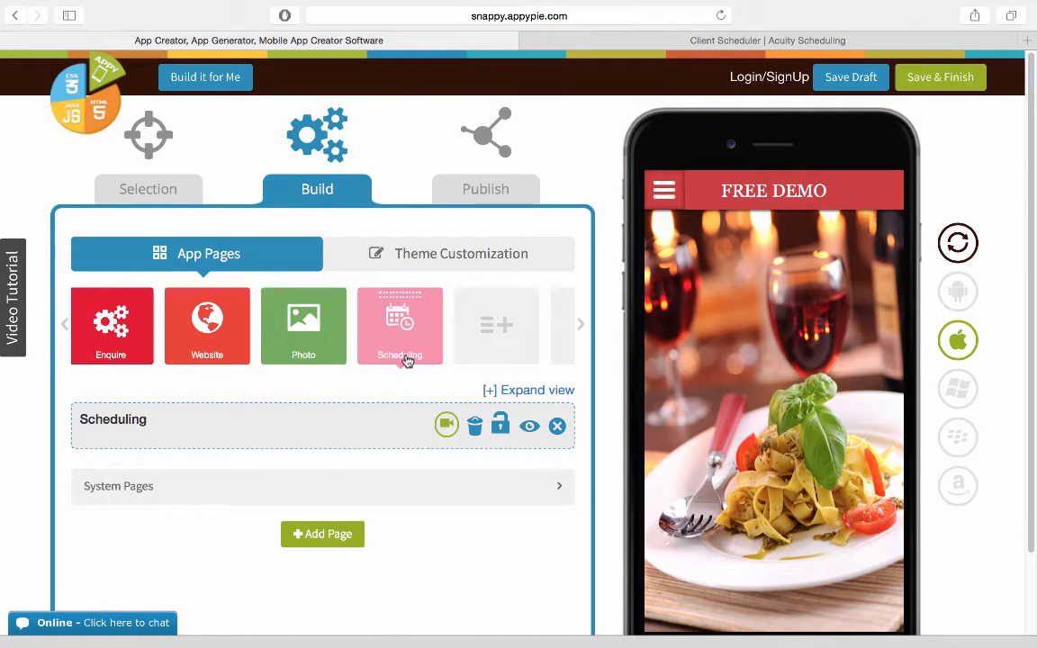
Expand the Scheduling page's settings to view its name and scheduling services.
left_click(399, 325)
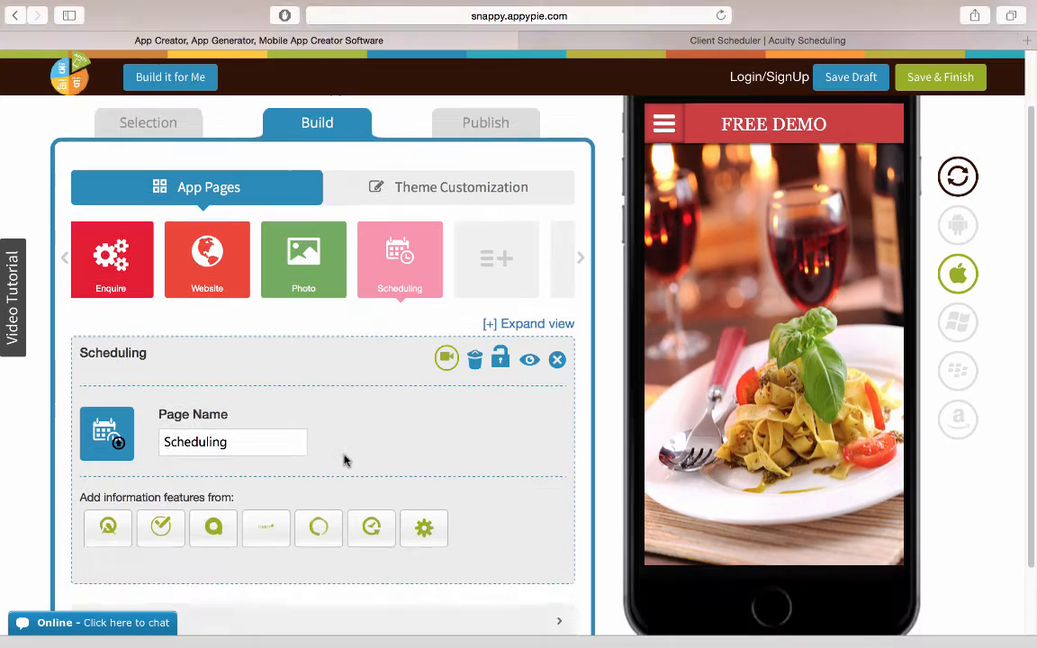
scroll("down", 3)
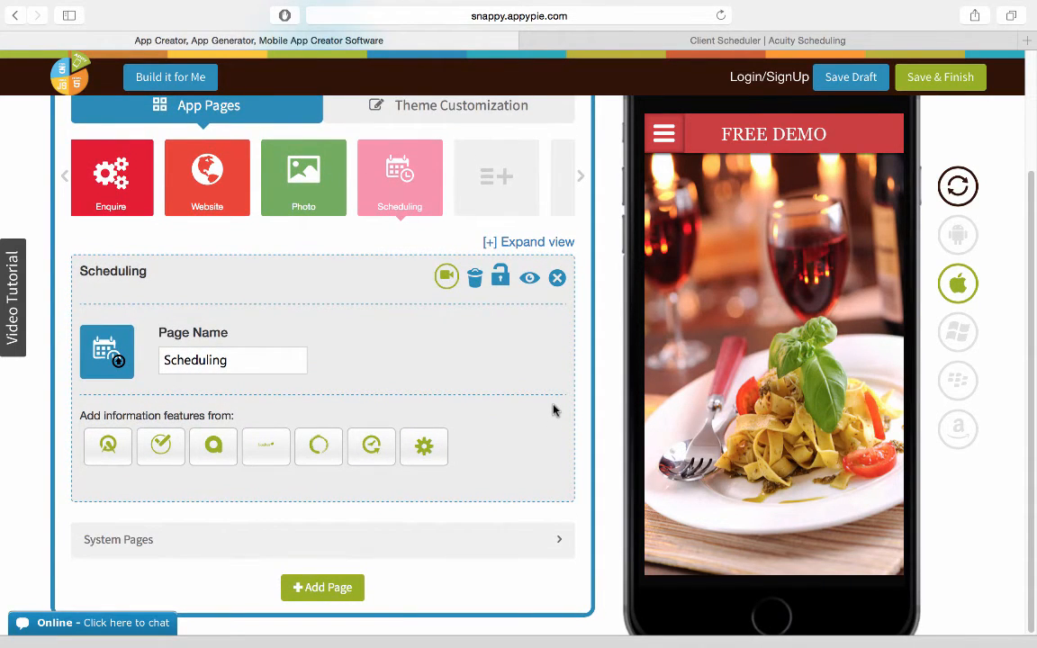
mouse_move(107, 447)
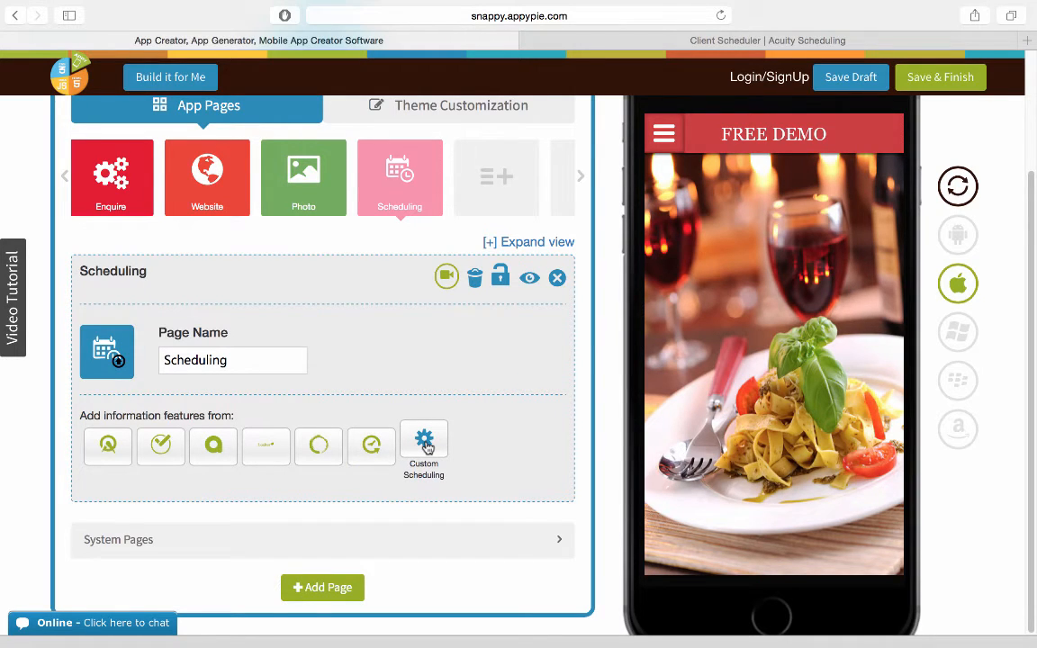
Add an Acuity Scheduling entry to the Scheduling page.
left_click(107, 446)
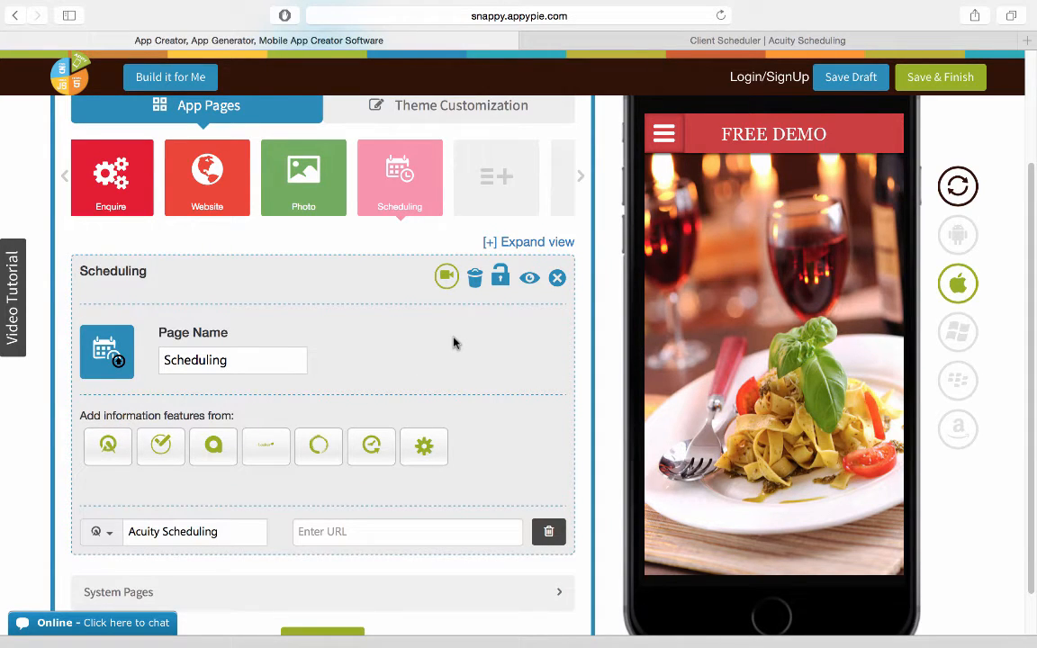
scroll("down", 3)
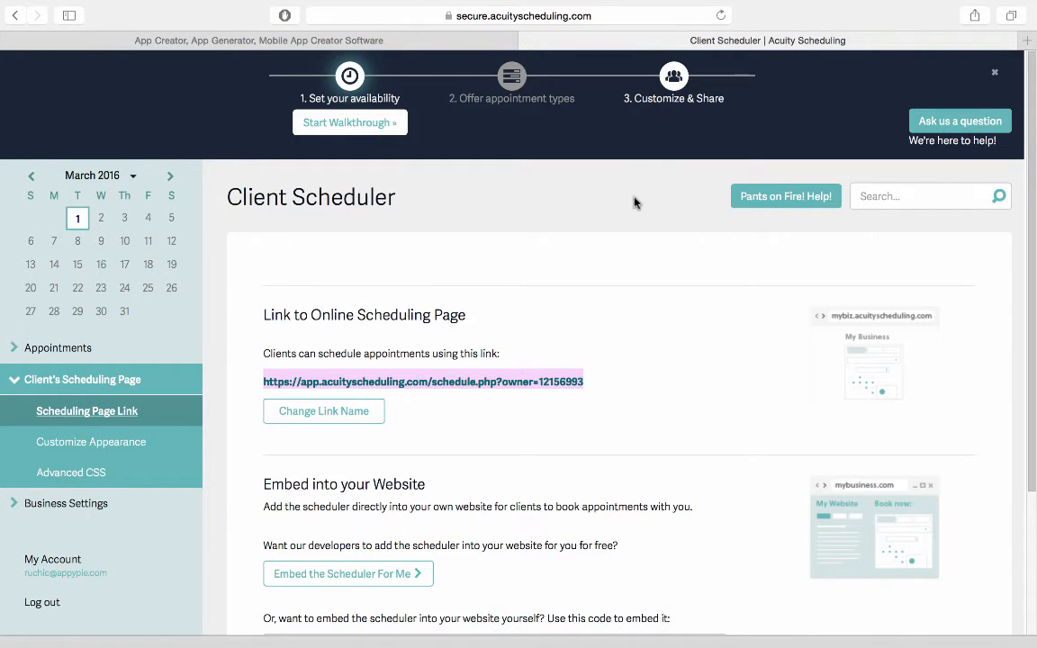
mouse_move(620, 205)
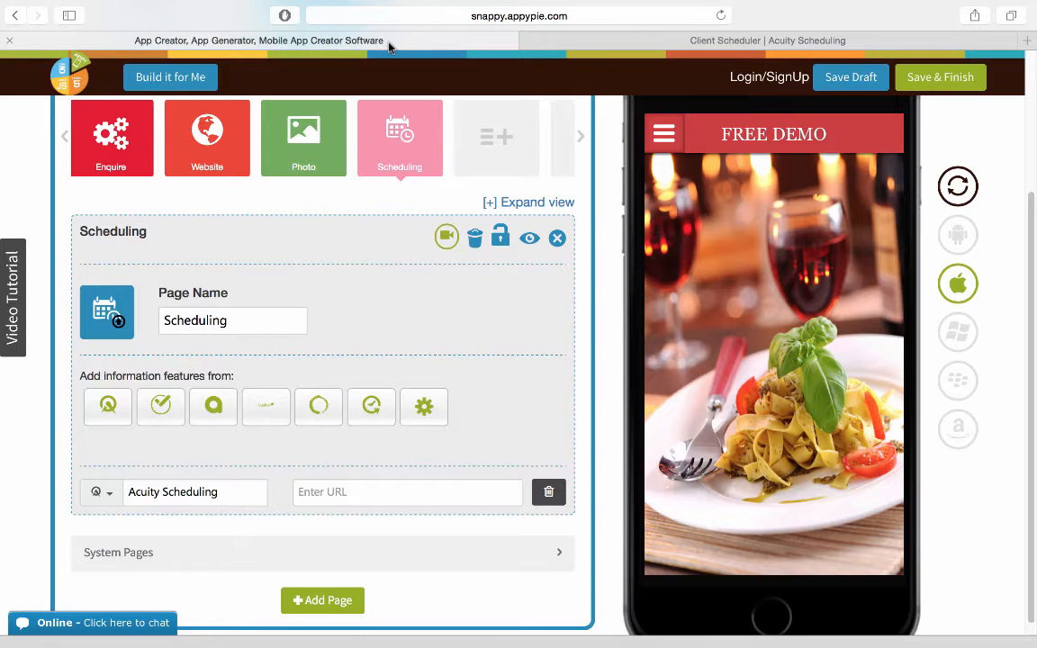
Paste the Acuity booking link into the URL field and add a Genbook entry.
left_click(407, 492)
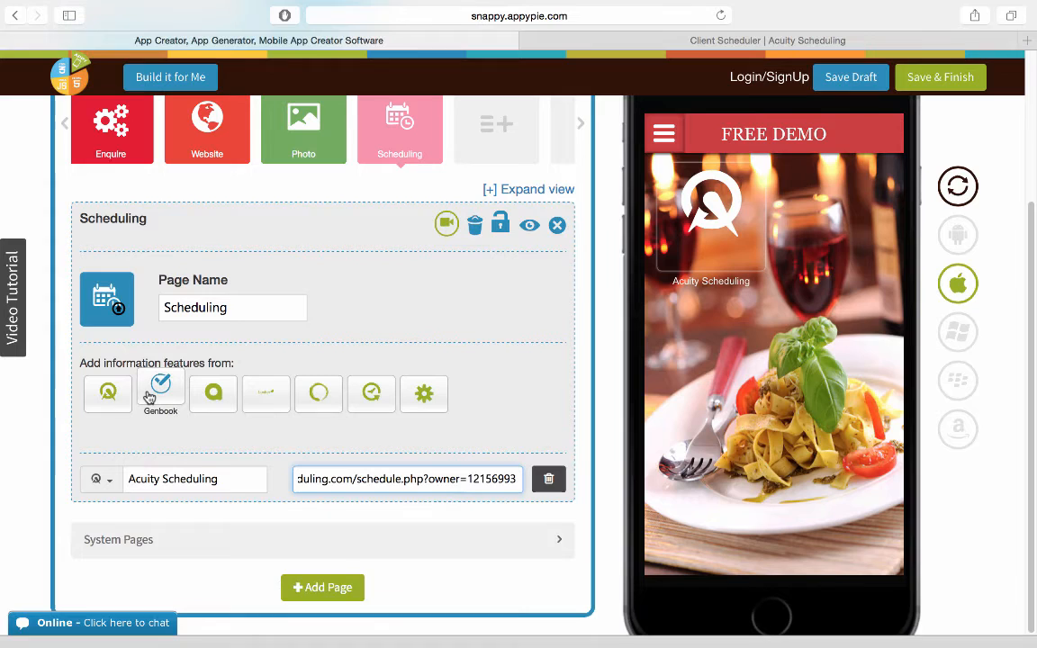
left_click(160, 393)
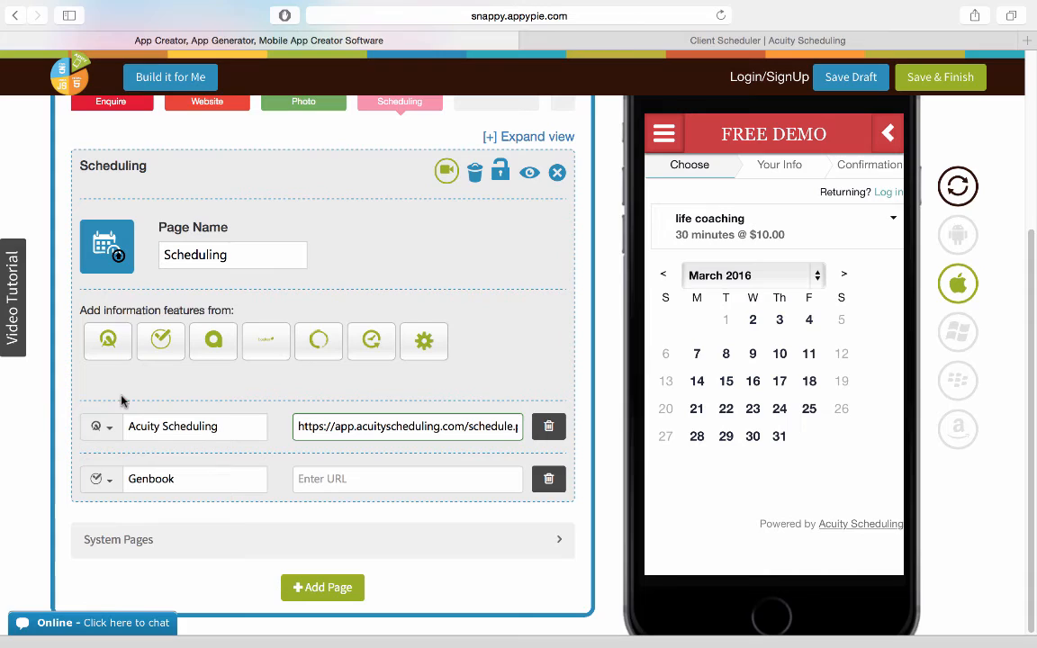
mouse_move(213, 342)
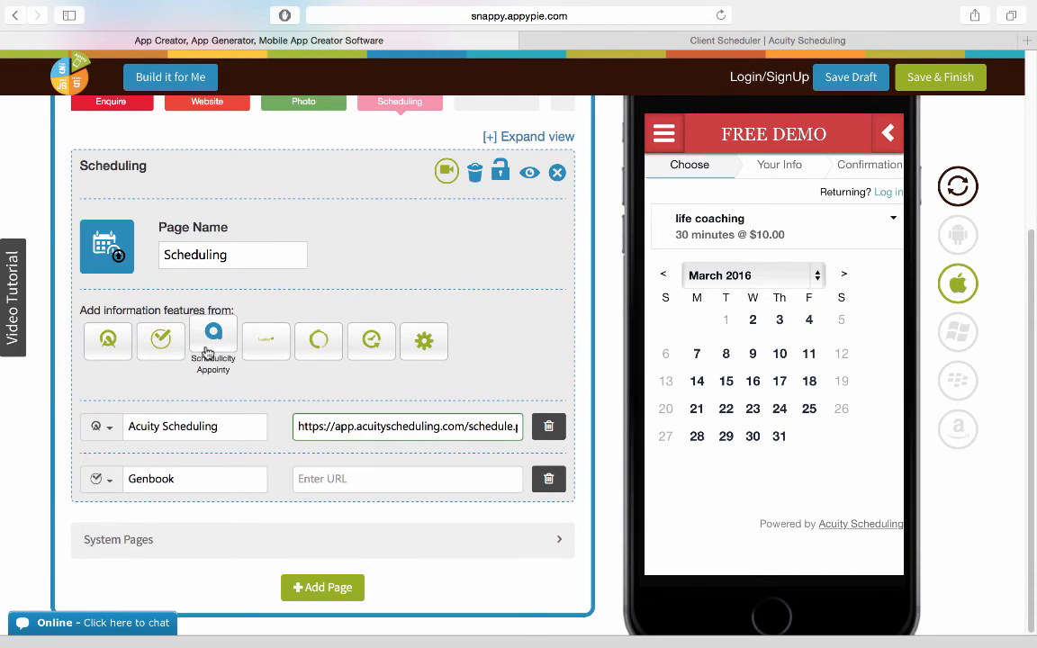